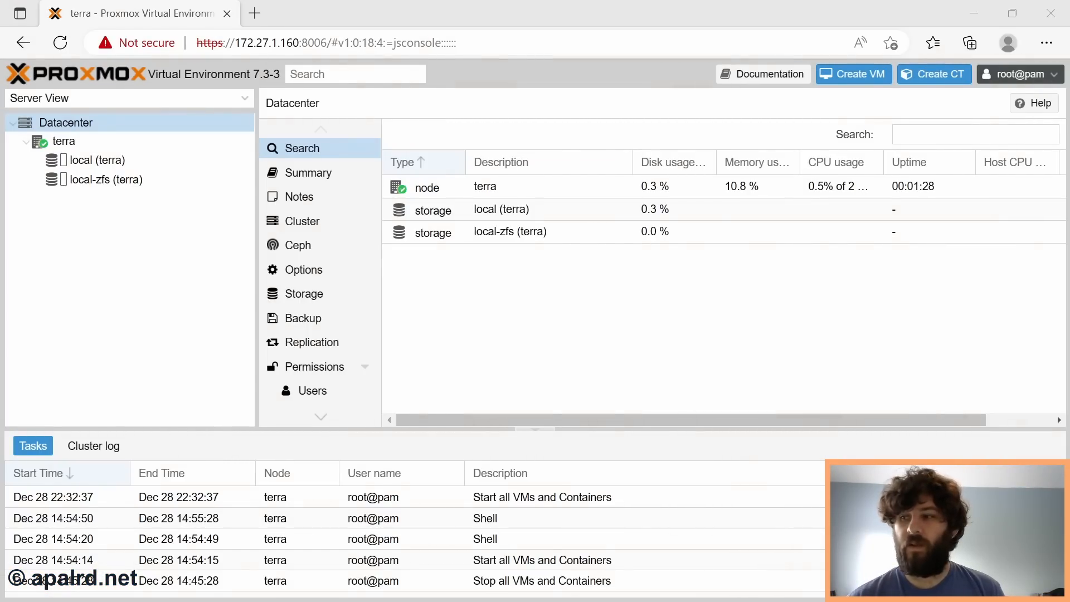
Step: Review the local-zfs and local storages, then begin a new ZFS pool on node terra
left_click(509, 230)
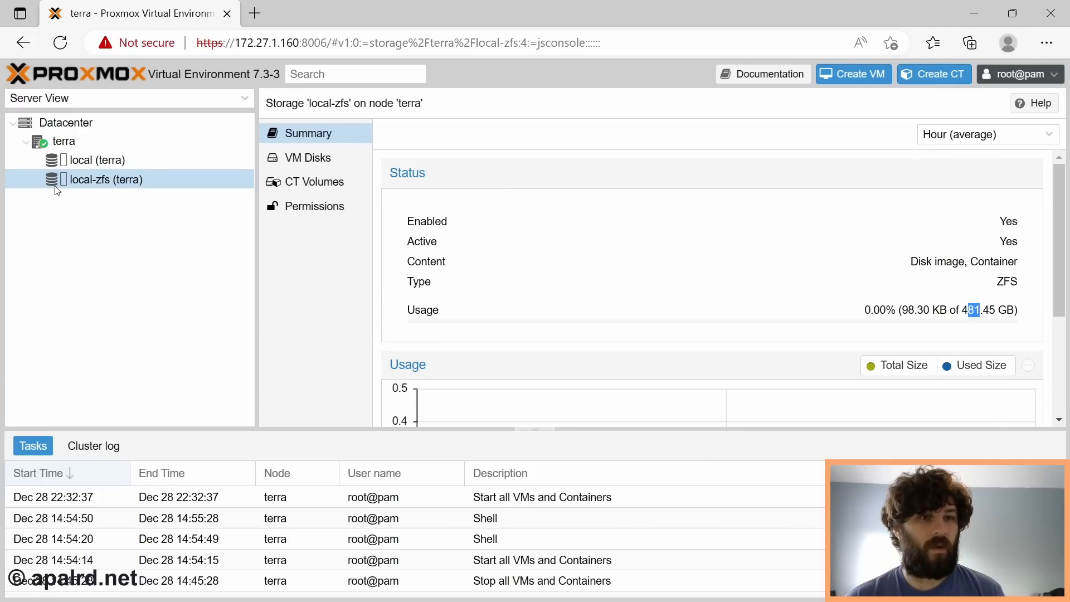
left_click(94, 160)
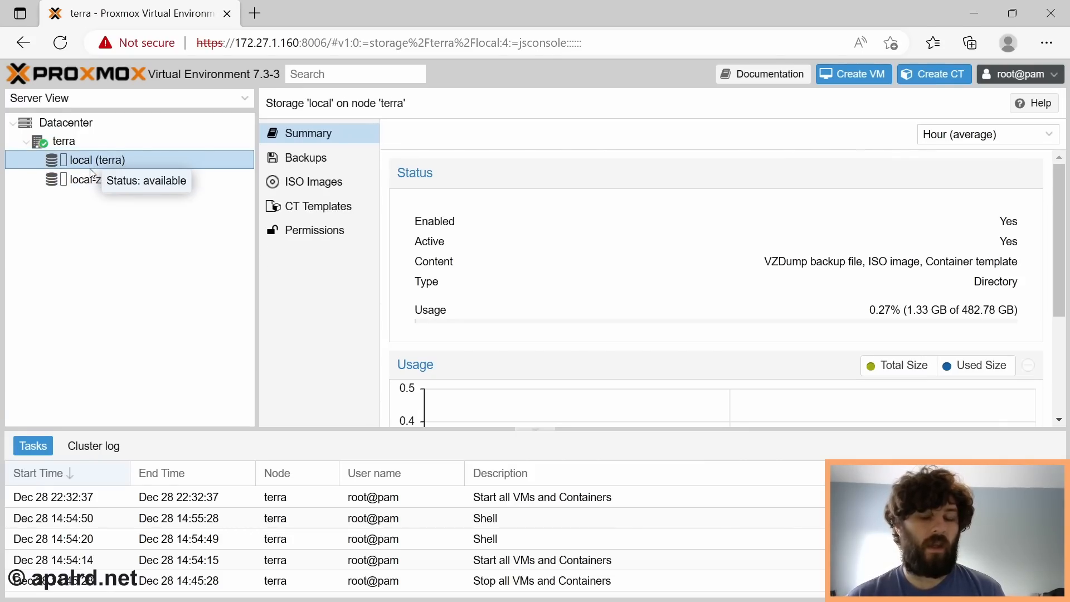
mouse_move(101, 131)
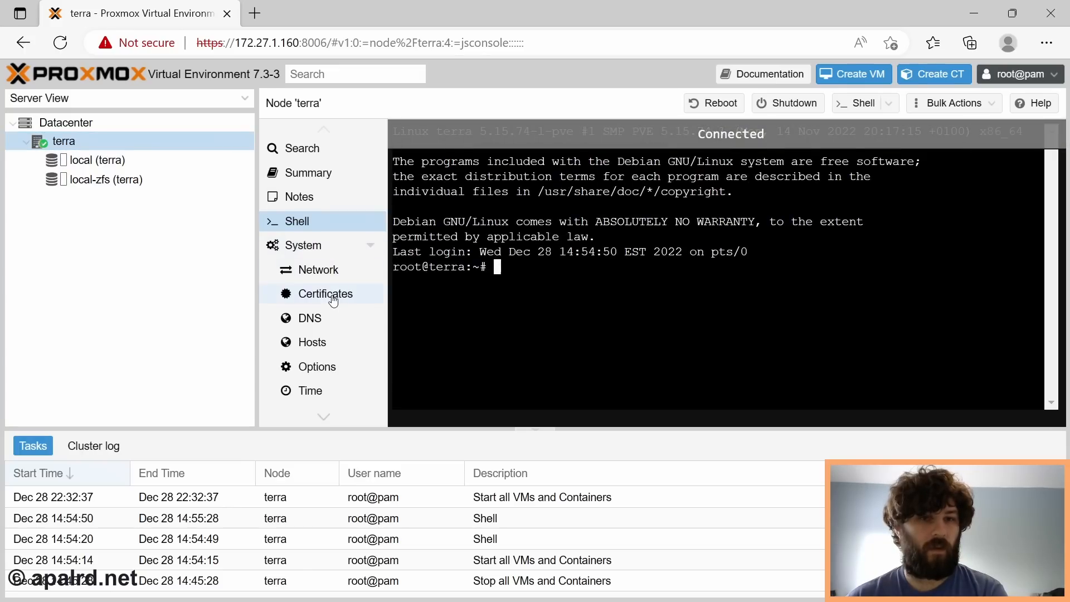
left_click(308, 294)
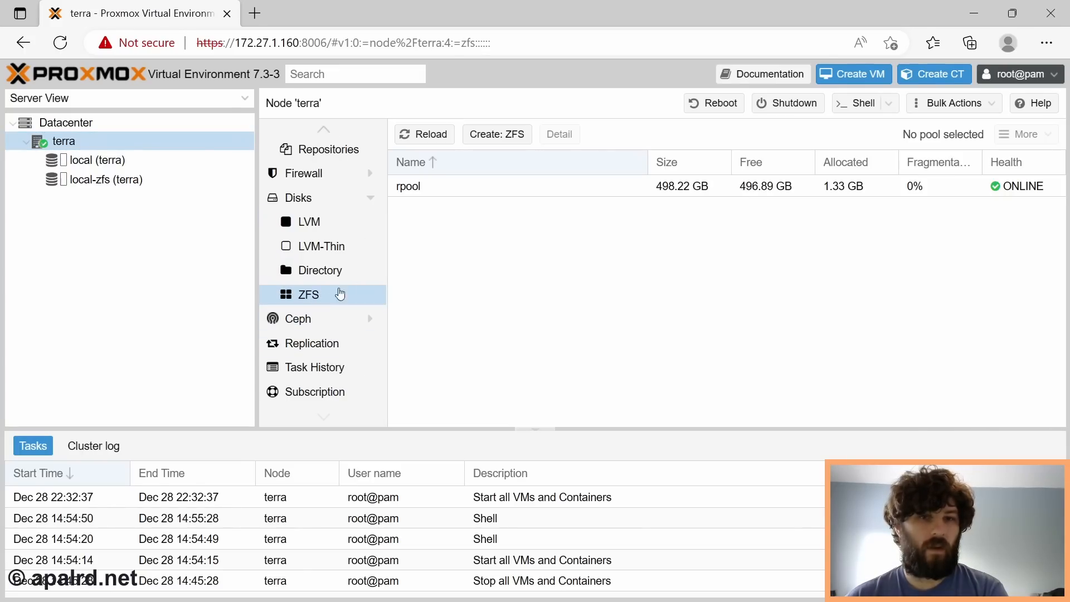
left_click(496, 134)
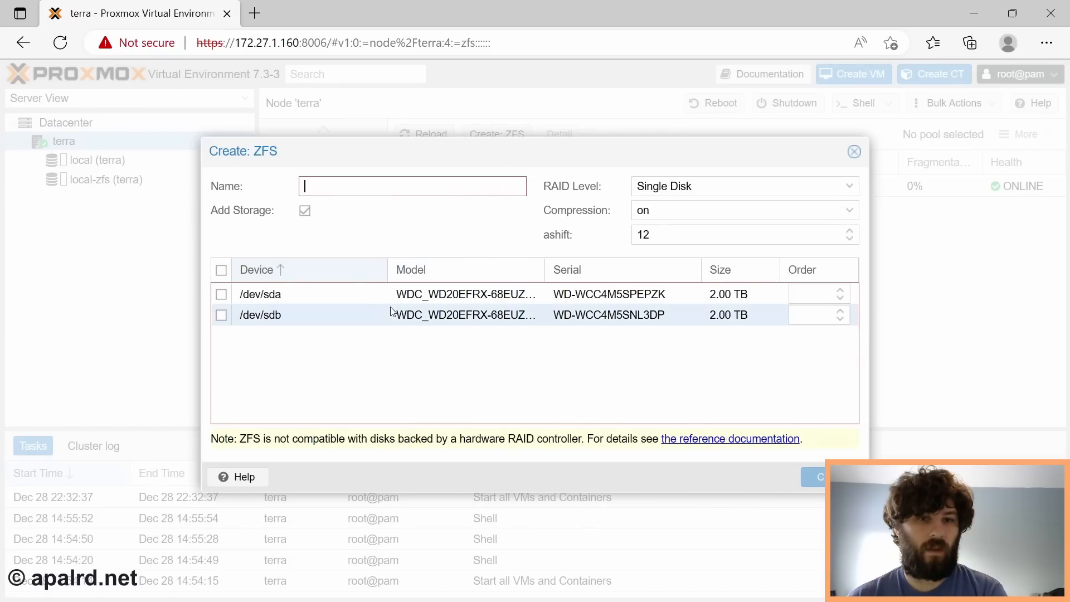
Step: Select both 2 TB disks, name the pool 'dpool' and set RAID level to Mirror
left_click(221, 294)
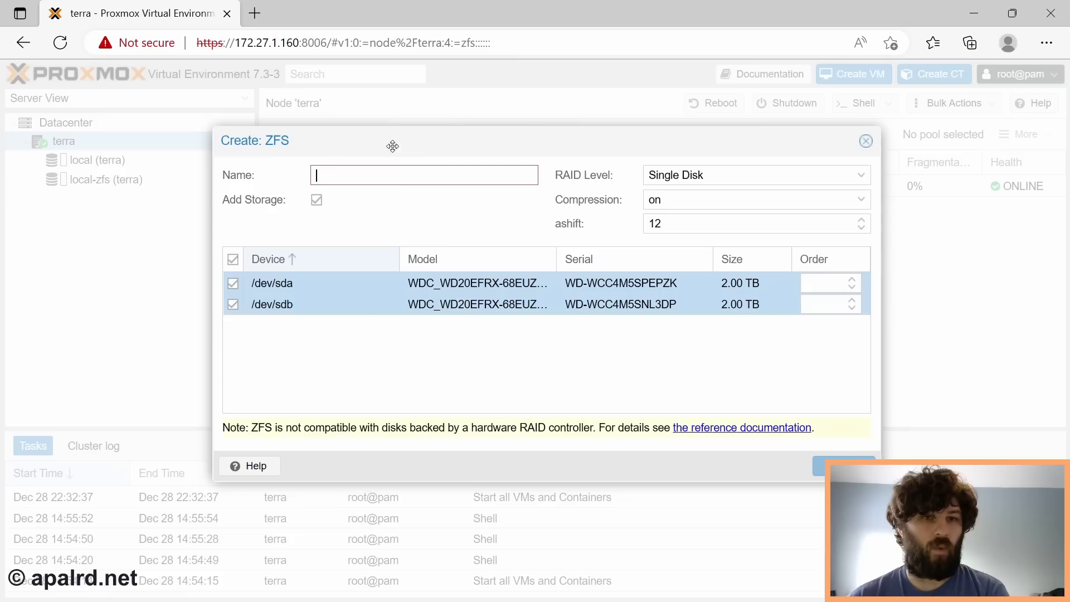
left_click(423, 174)
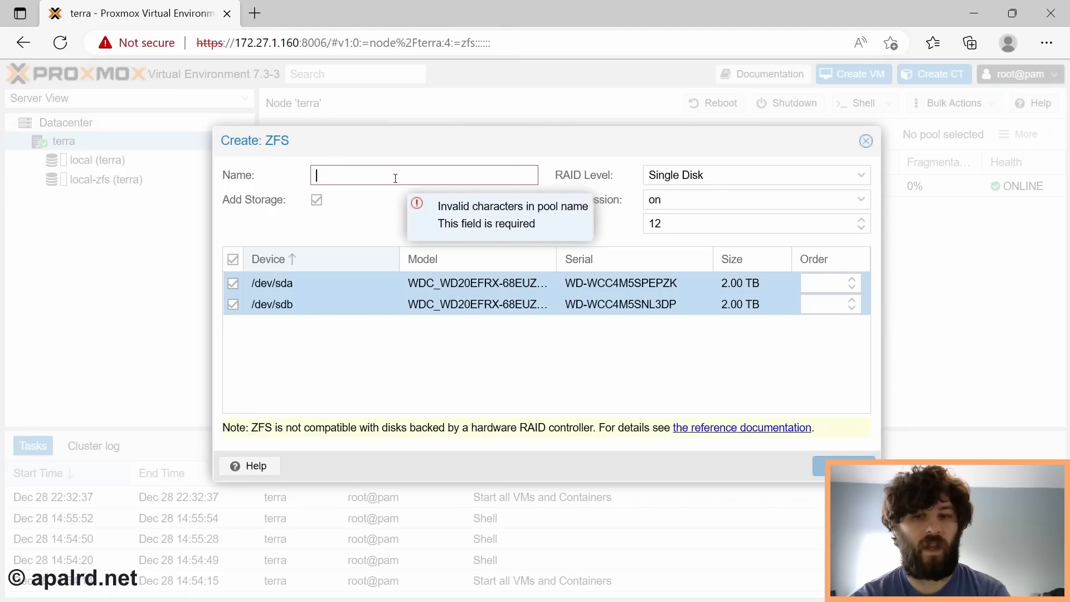
type("dpool")
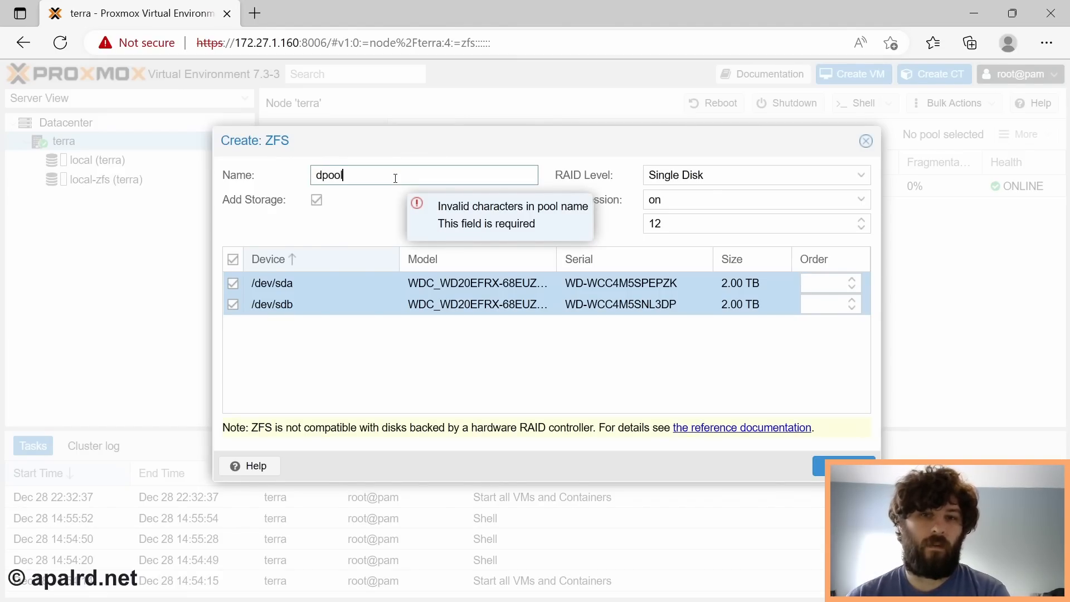
left_click(755, 174)
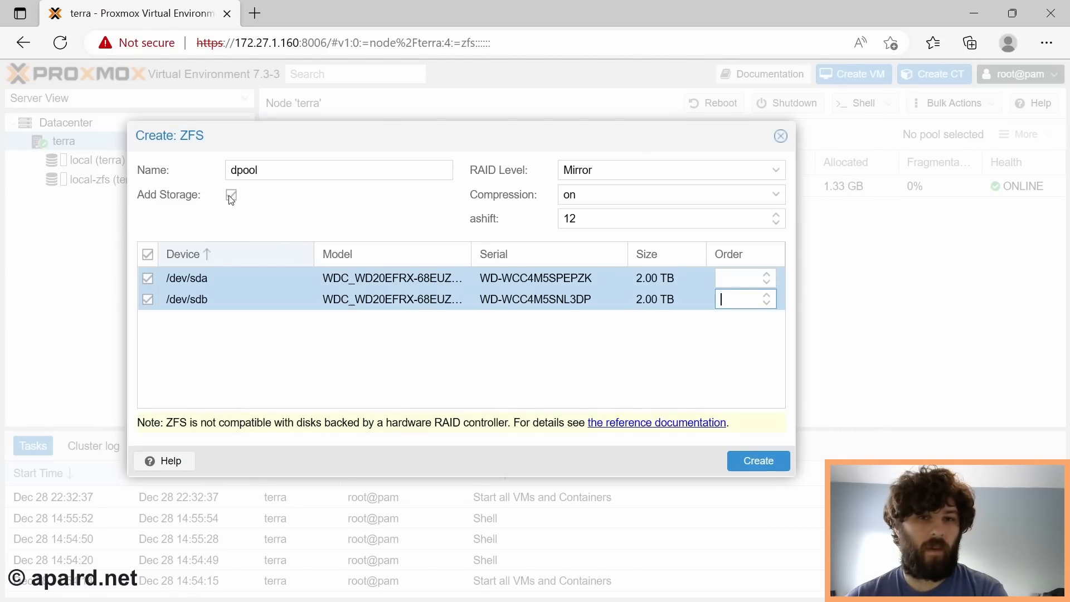
left_click(231, 195)
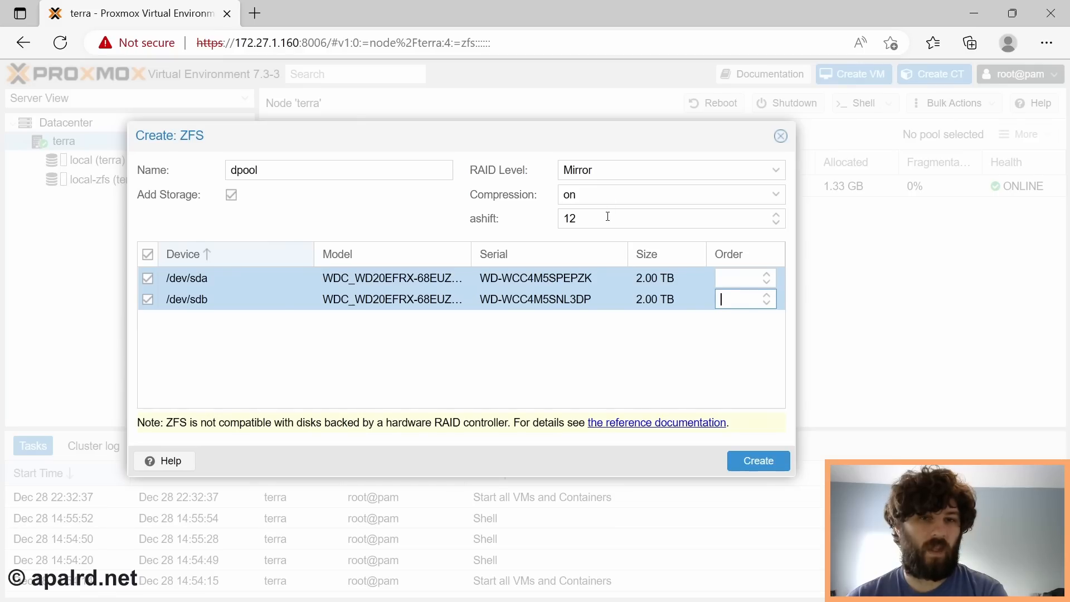